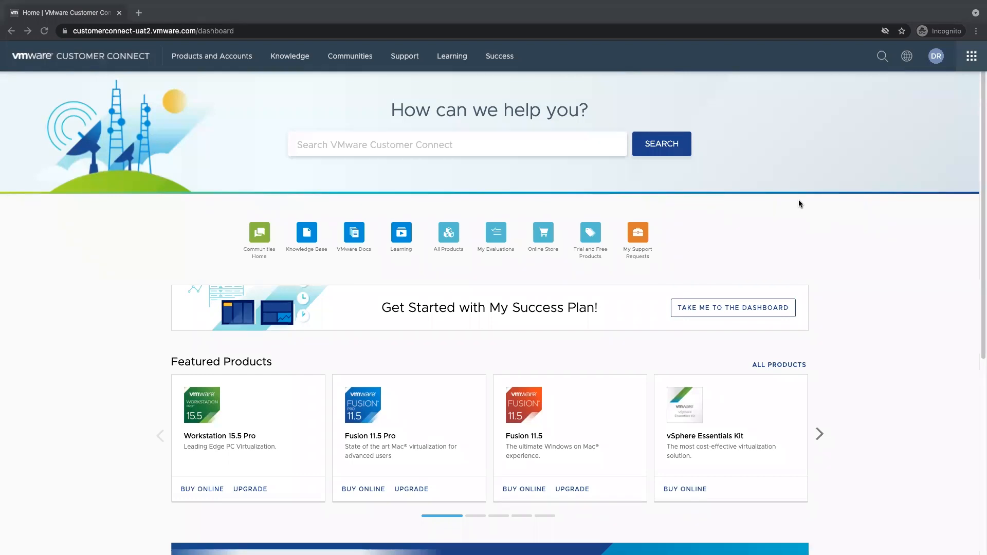
pyautogui.moveTo(797, 172)
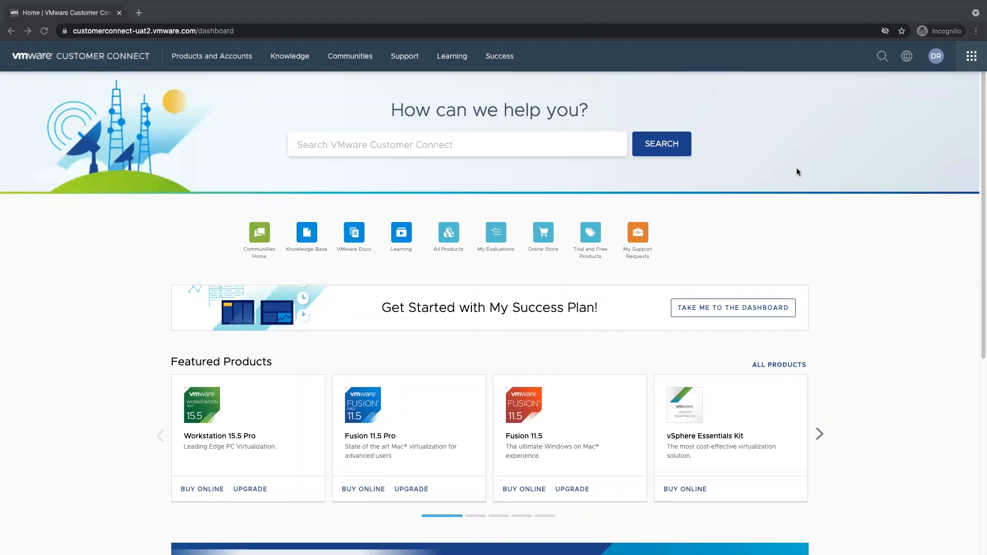
pyautogui.moveTo(796, 168)
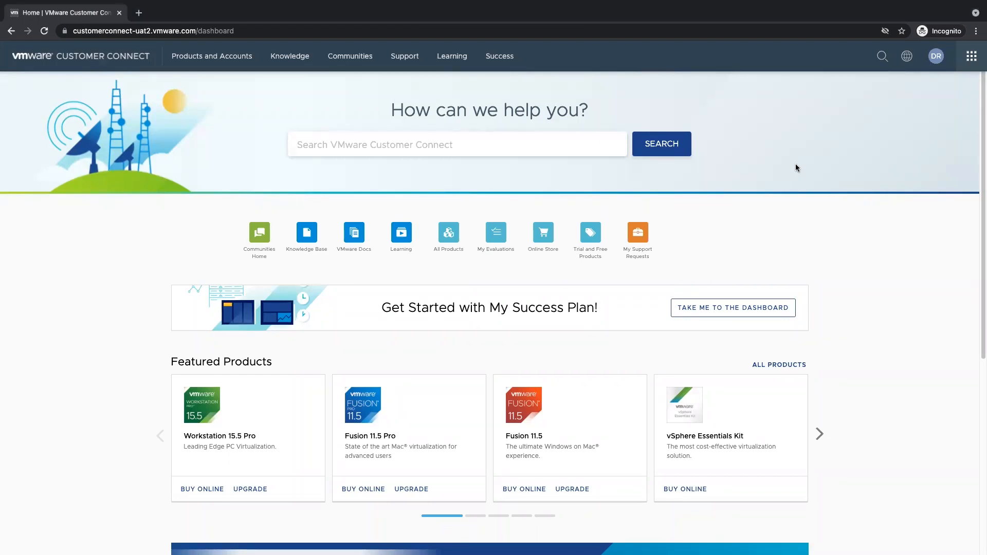
# - Reveal the Success menu's Dashboard and Success Plan Details options
pyautogui.click(499, 56)
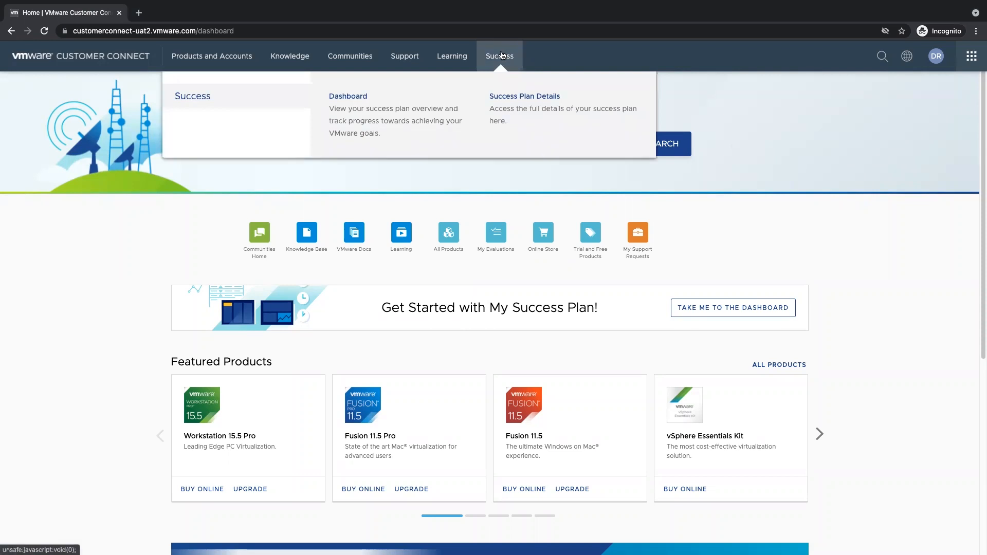
pyautogui.moveTo(422, 101)
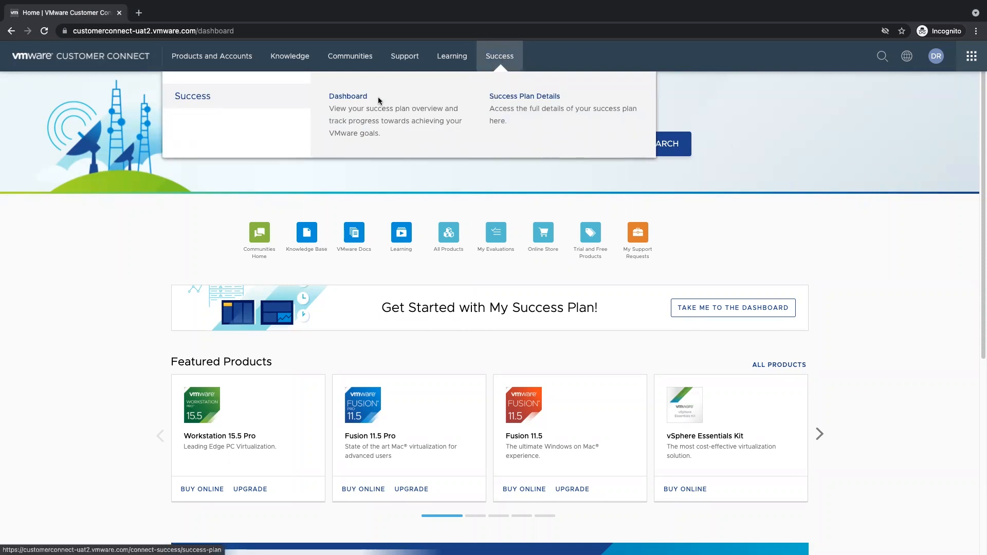
# - Go to the Success Plan Overview dashboard and skip the welcome tour
pyautogui.click(347, 96)
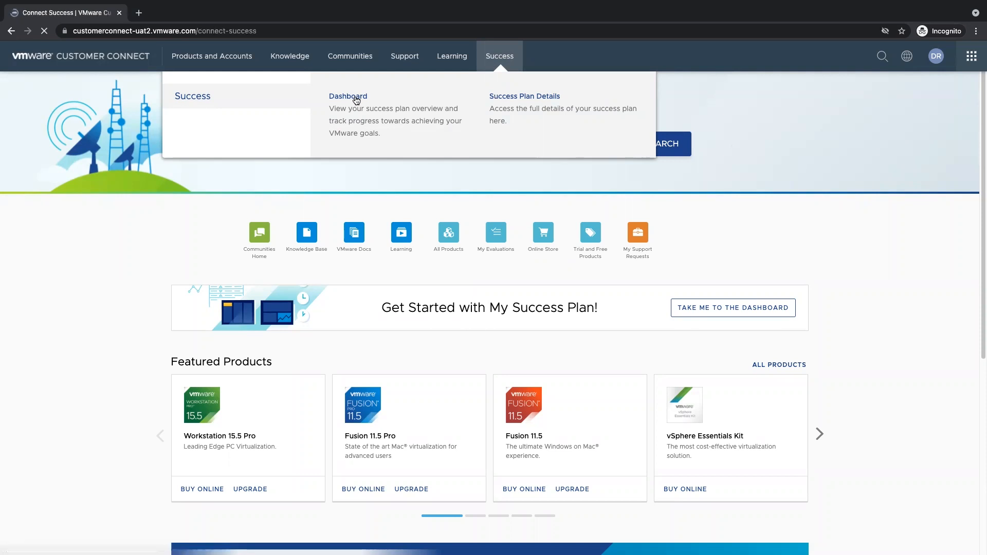
pyautogui.click(347, 96)
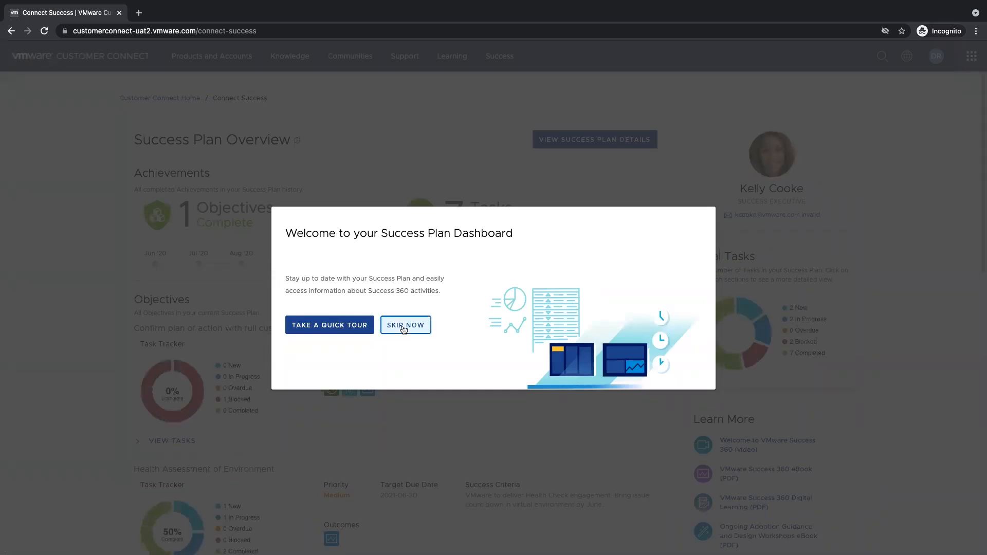
pyautogui.click(405, 326)
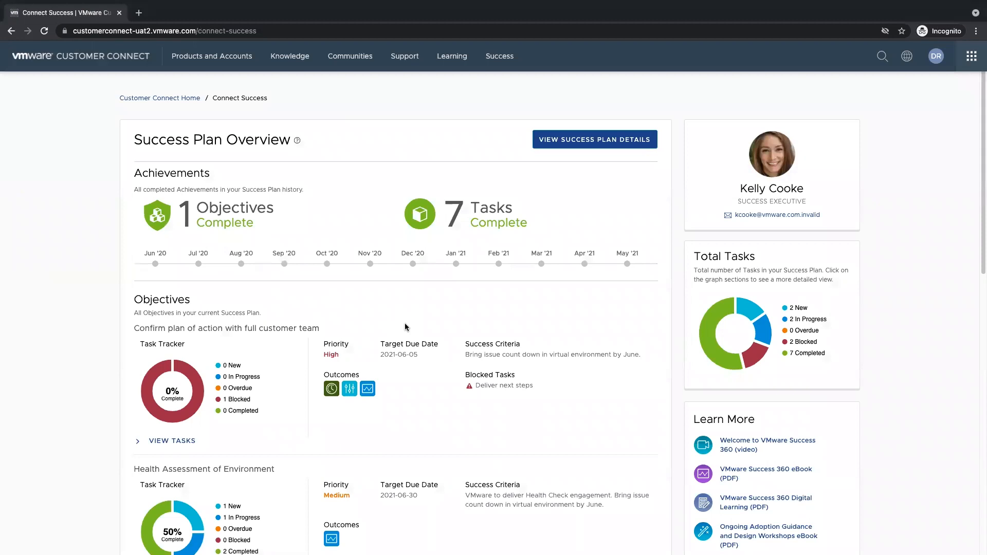
pyautogui.moveTo(381, 188)
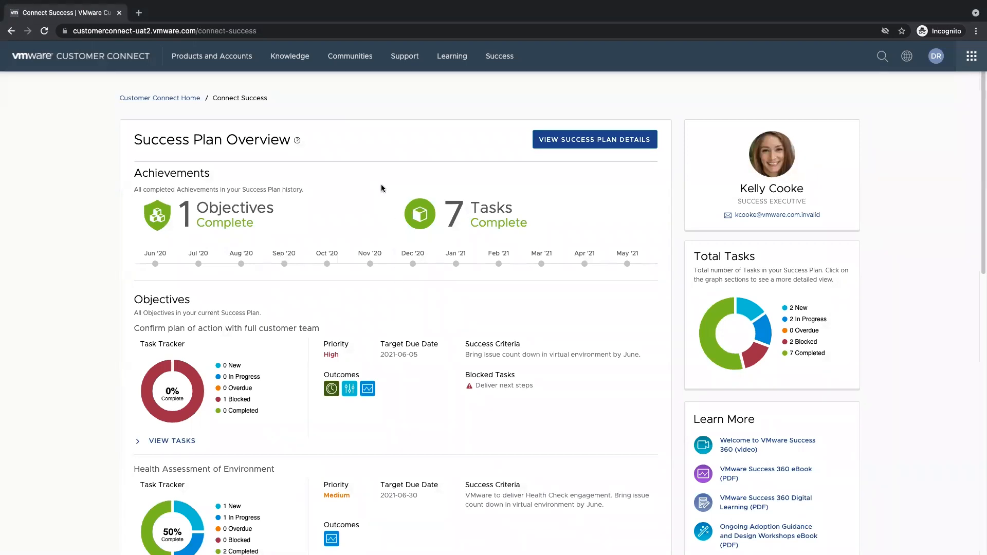
pyautogui.moveTo(322, 117)
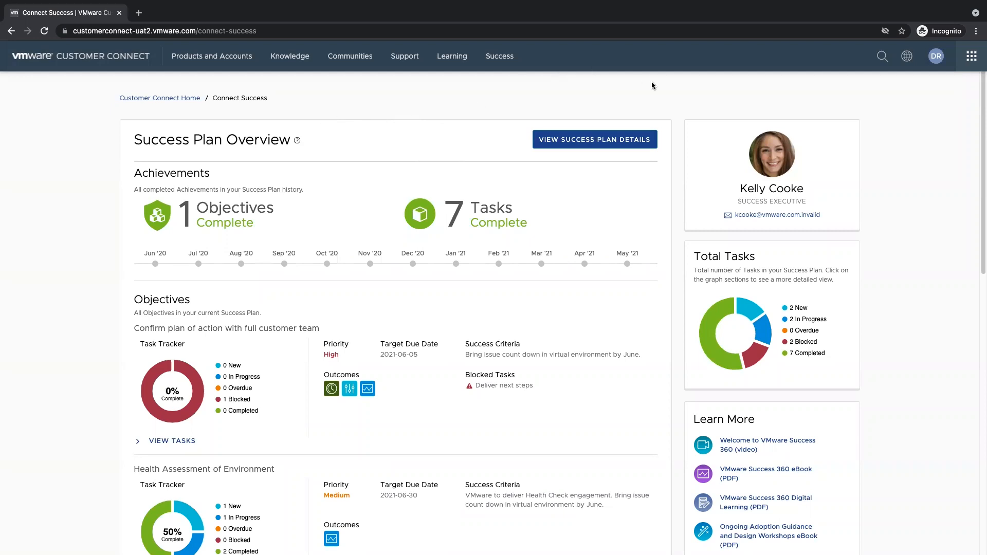
pyautogui.moveTo(672, 93)
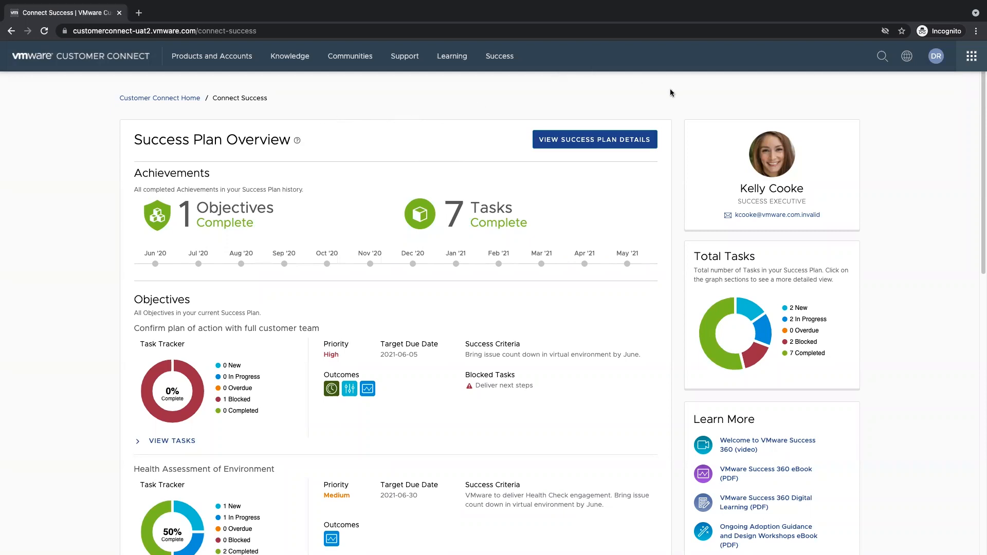
pyautogui.moveTo(674, 97)
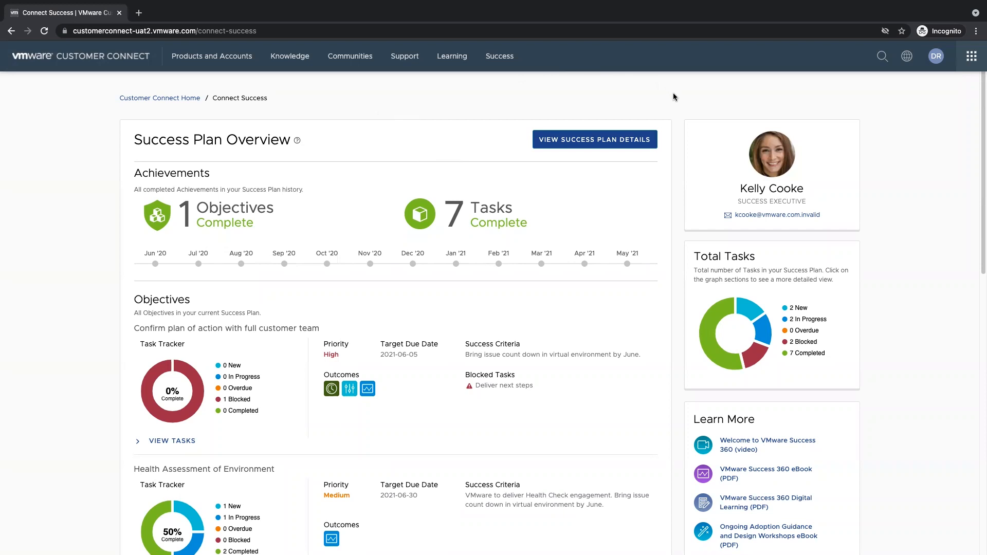
pyautogui.moveTo(322, 132)
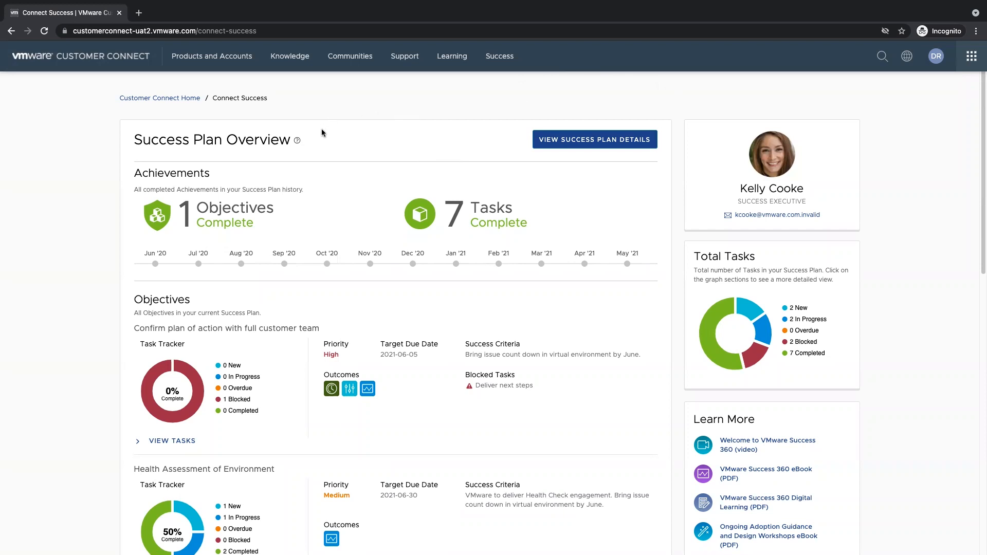
pyautogui.moveTo(300, 162)
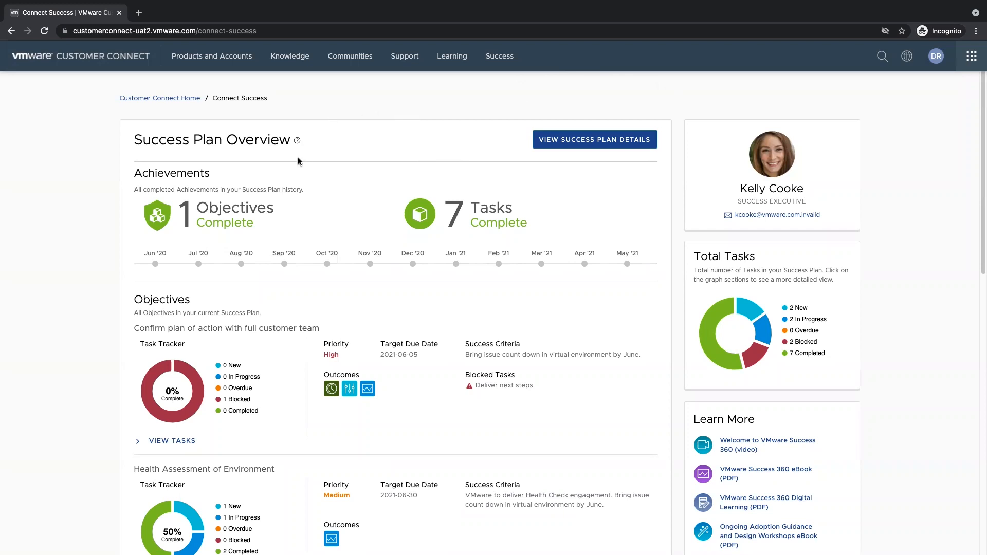
pyautogui.moveTo(263, 180)
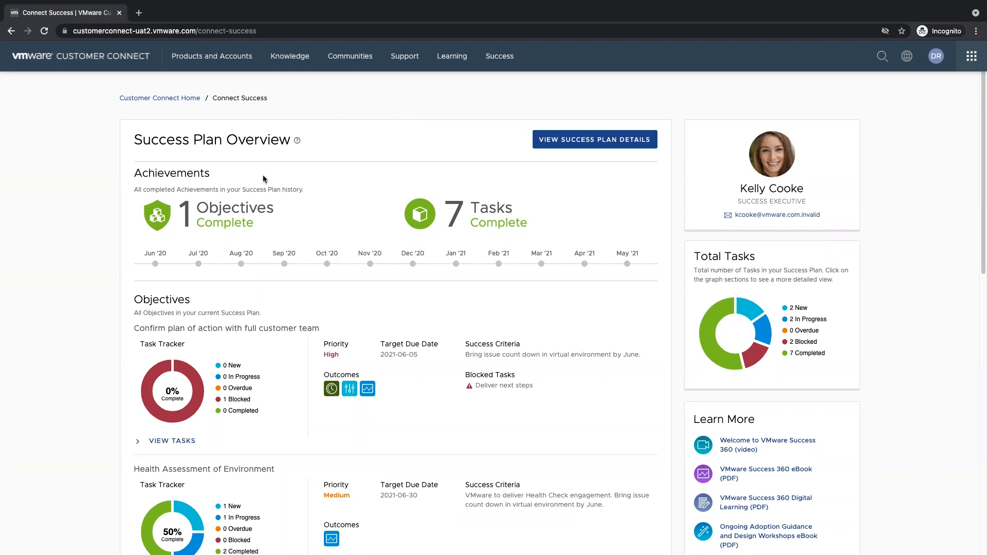
pyautogui.moveTo(277, 188)
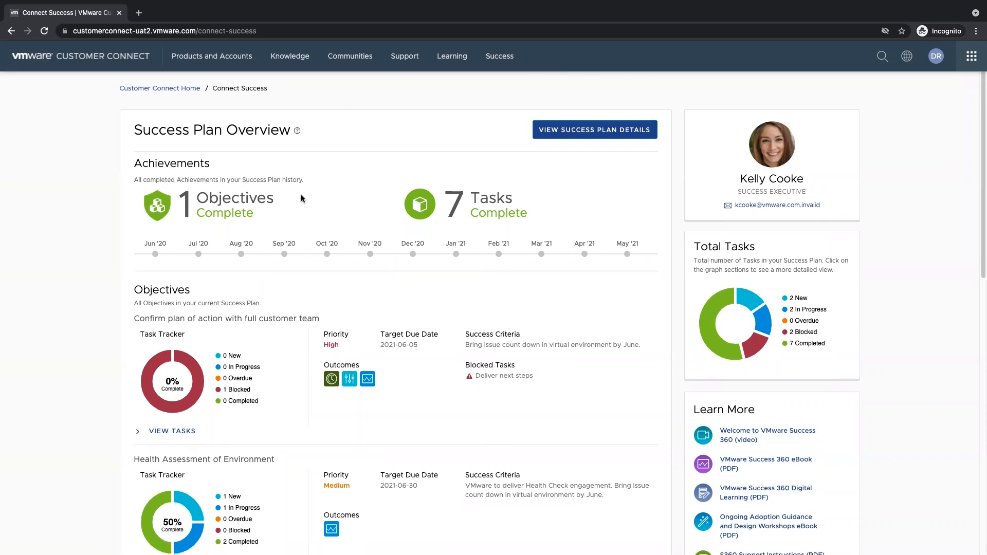
# - Scroll down to the Skyline Implementation and Assist with Aptra activities objectives
pyautogui.scroll(-3)
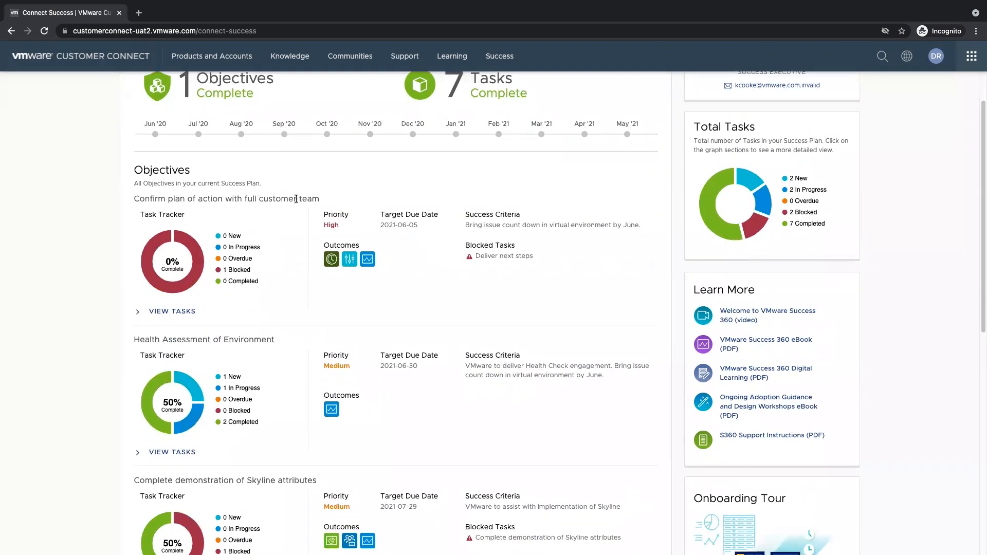
pyautogui.scroll(-3)
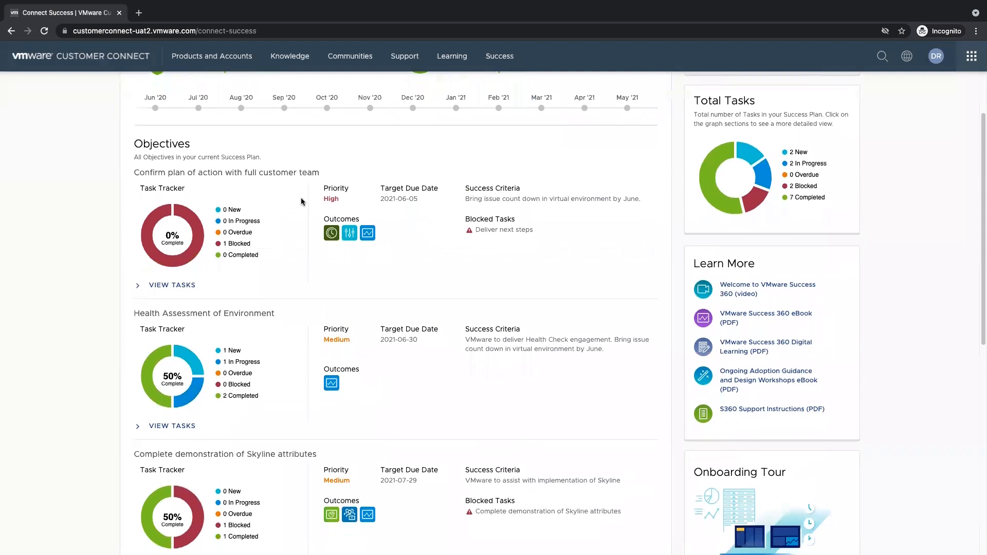
pyautogui.scroll(-3)
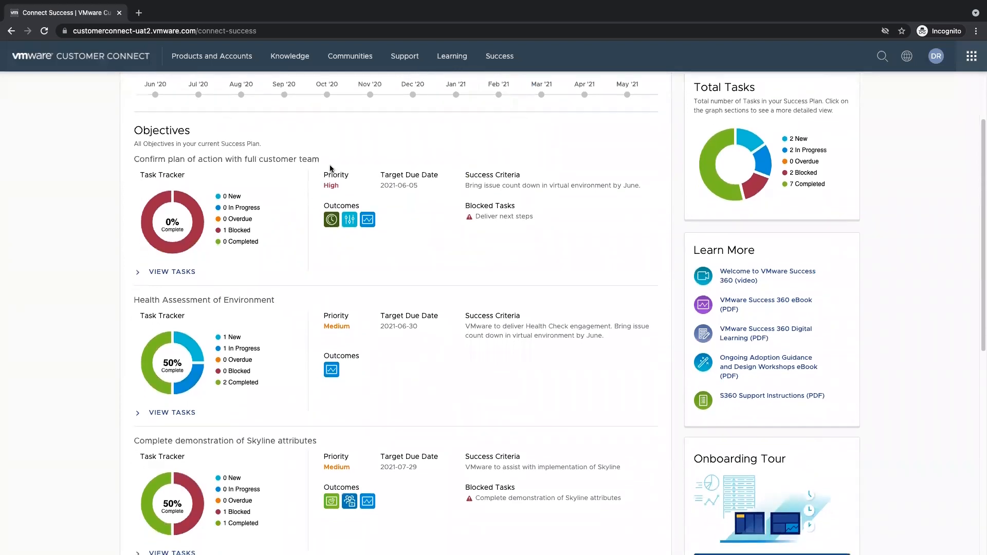
pyautogui.moveTo(409, 263)
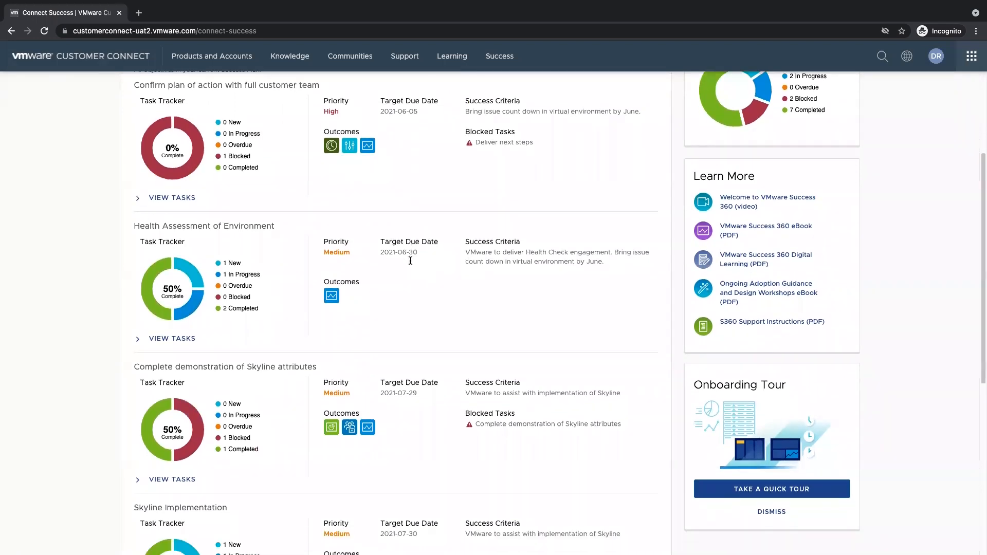
pyautogui.scroll(-3)
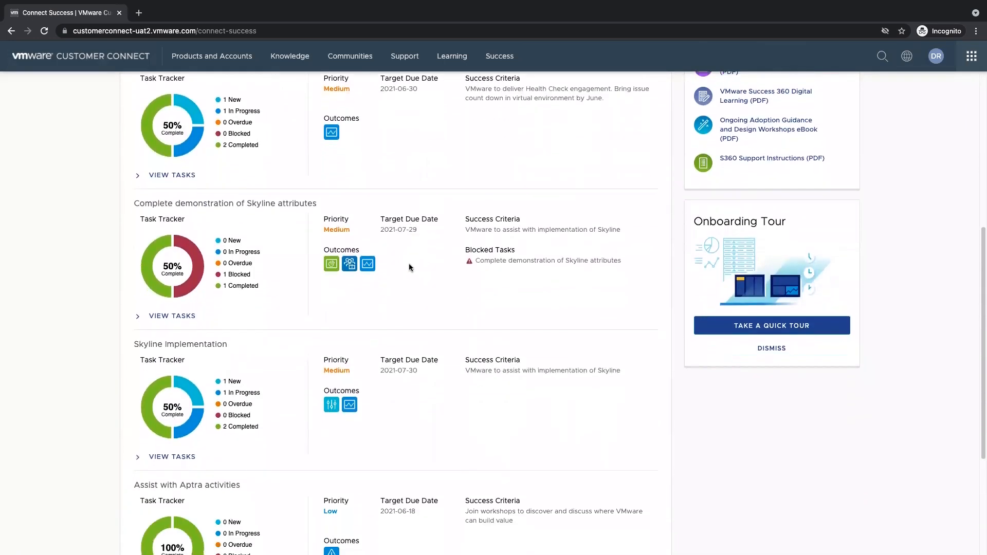
pyautogui.scroll(-3)
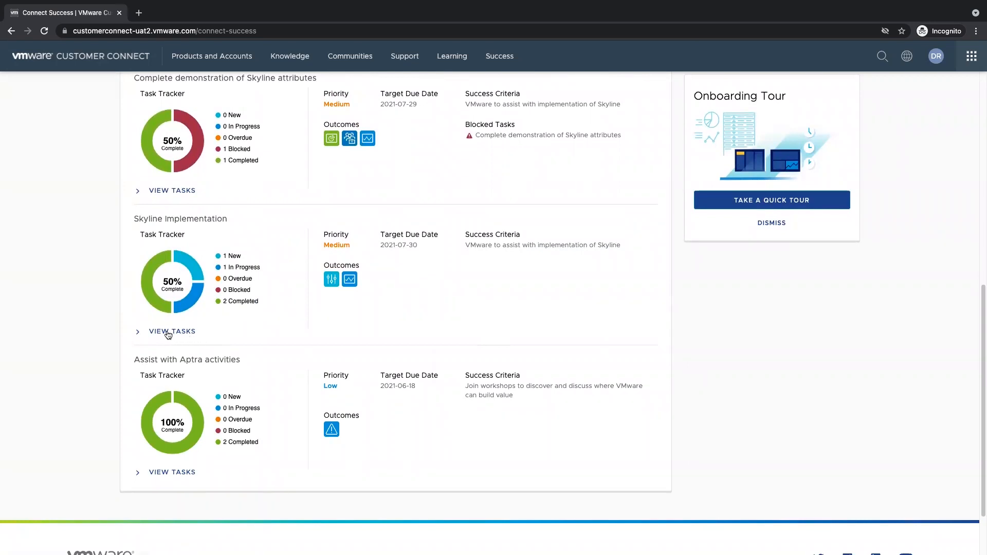
# - Expand Skyline Implementation's four-task table, then scroll back up
pyautogui.click(172, 331)
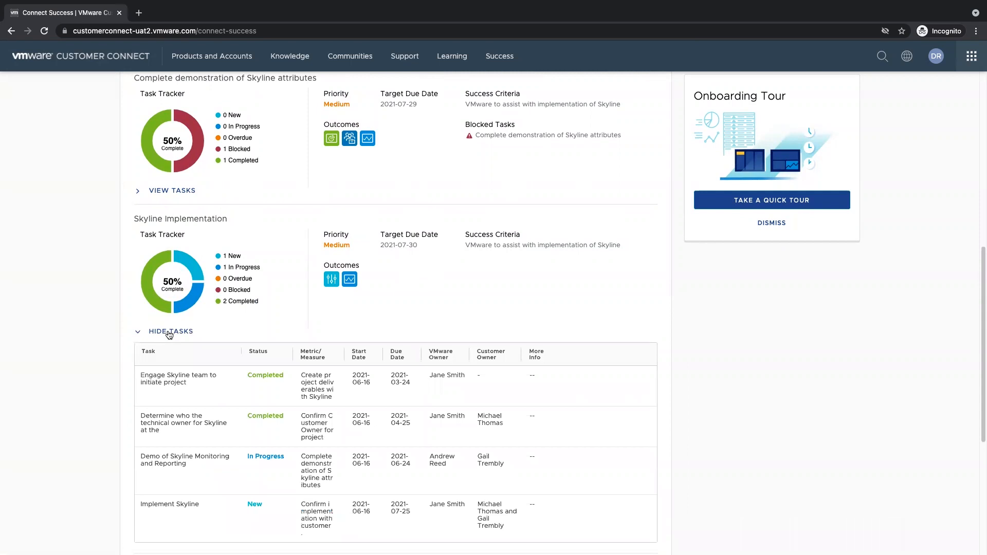
pyautogui.moveTo(466, 342)
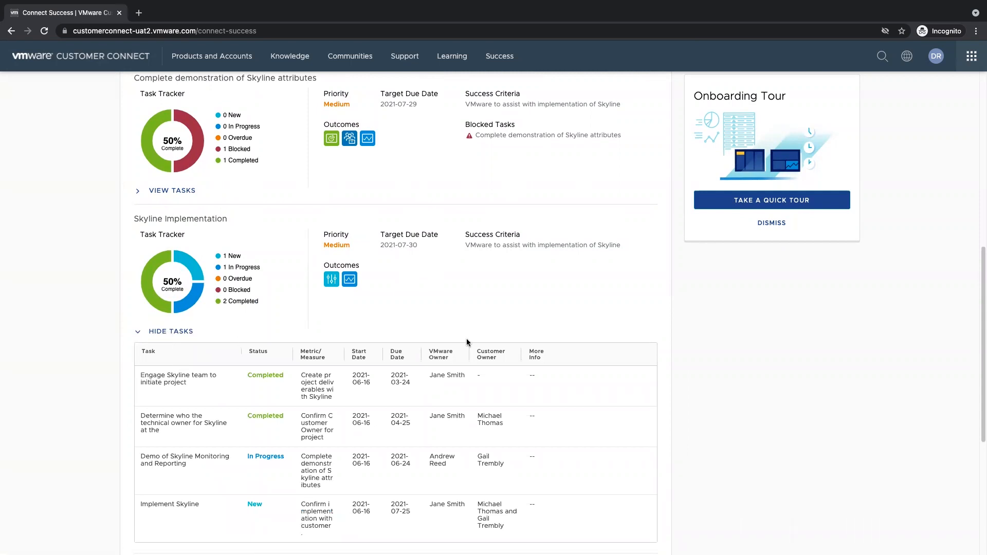
pyautogui.scroll(3)
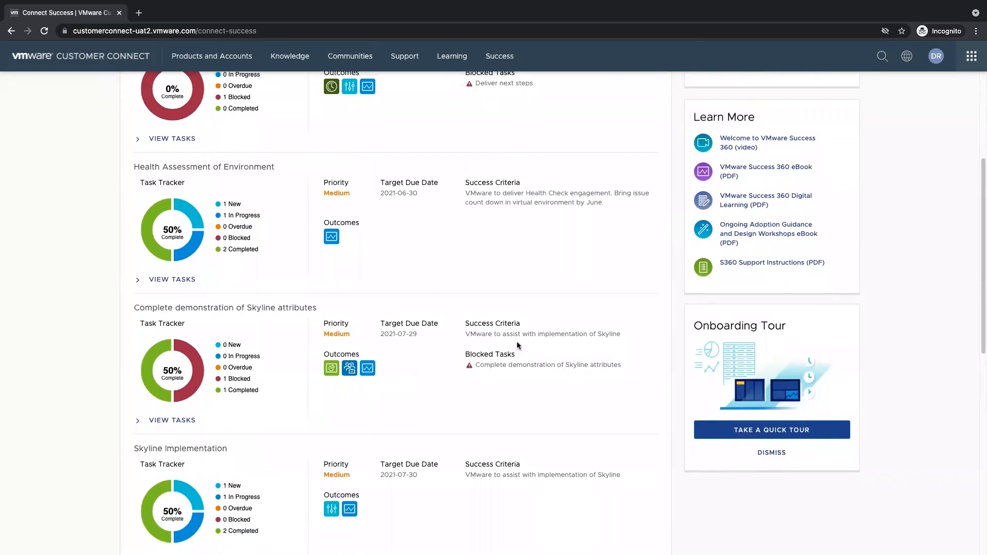
pyautogui.scroll(3)
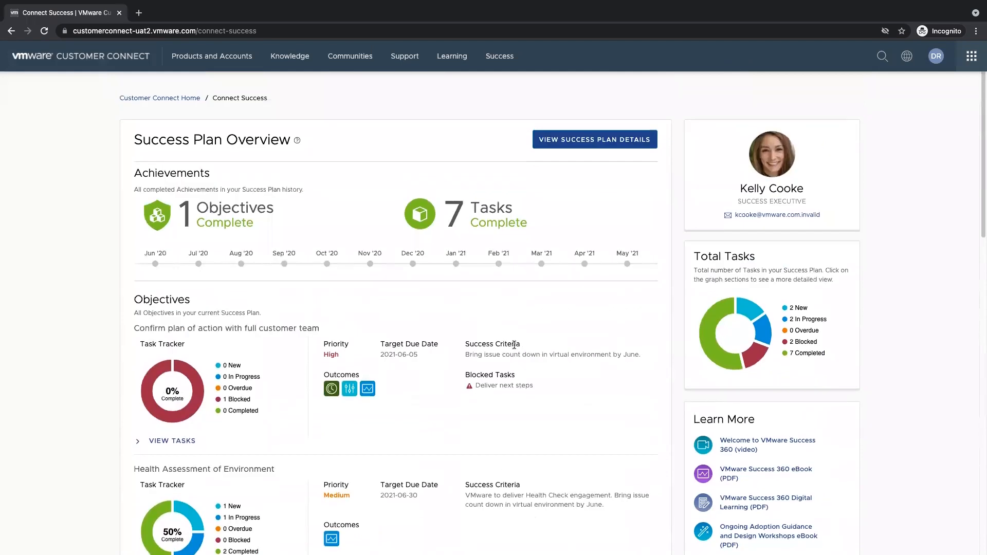
pyautogui.moveTo(659, 218)
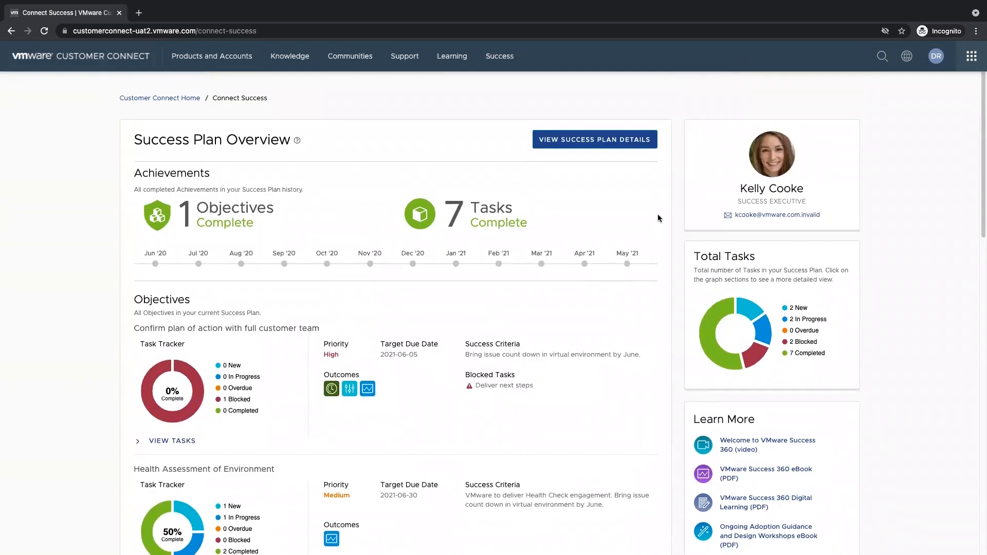
pyautogui.moveTo(881, 202)
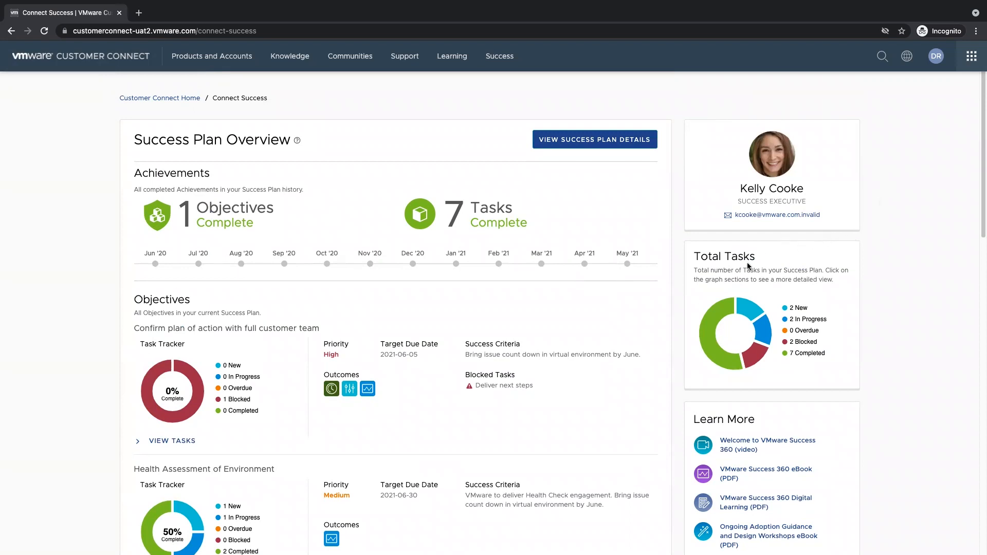
pyautogui.moveTo(744, 267)
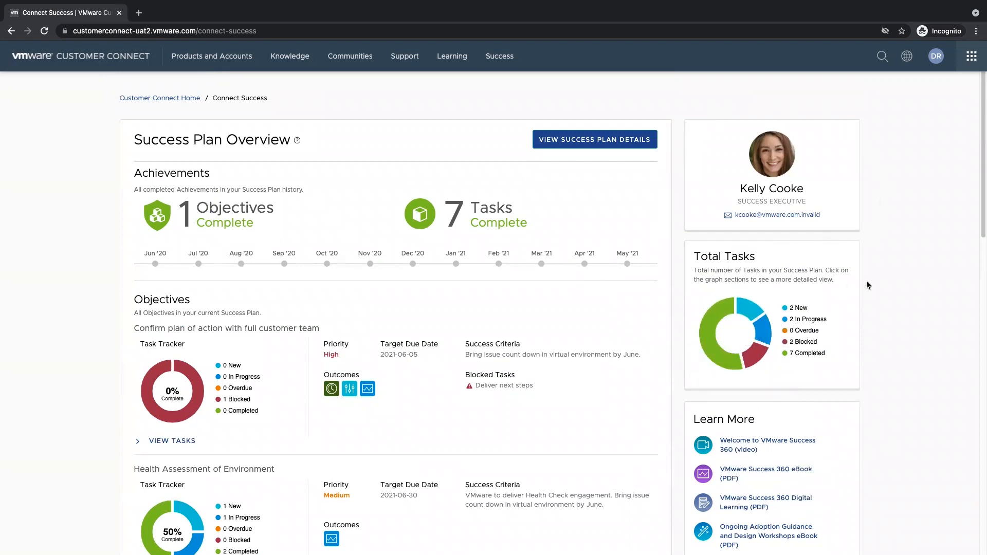
pyautogui.scroll(-3)
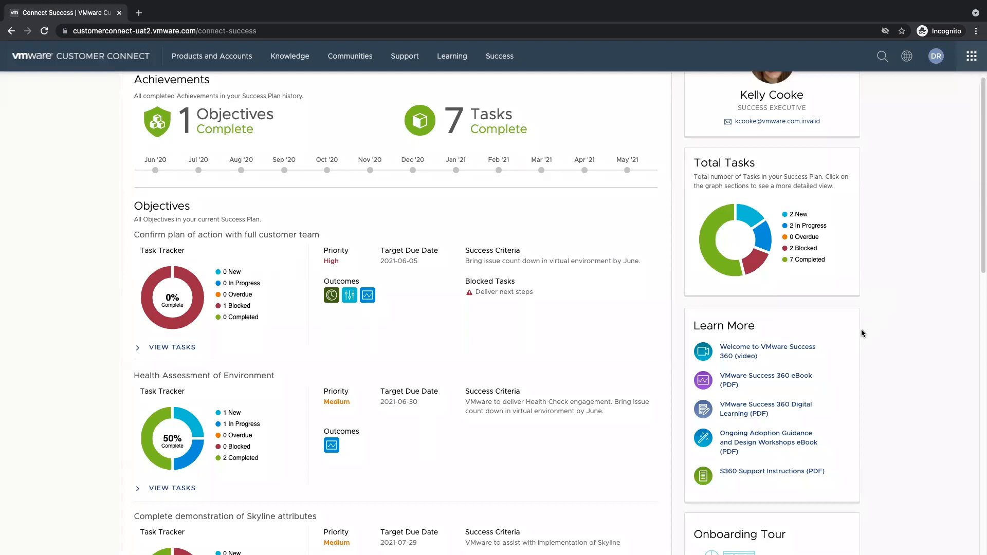
pyautogui.moveTo(874, 382)
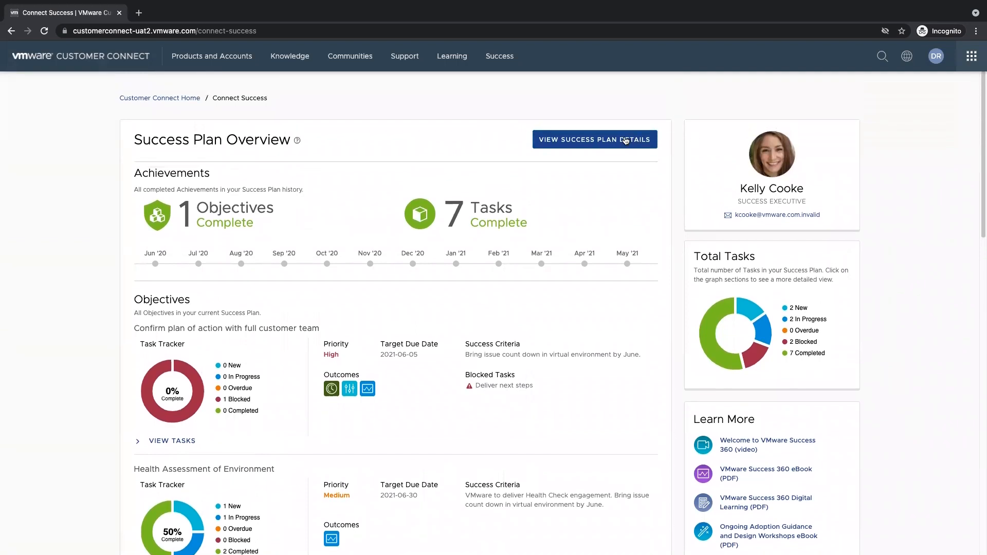
pyautogui.moveTo(595, 155)
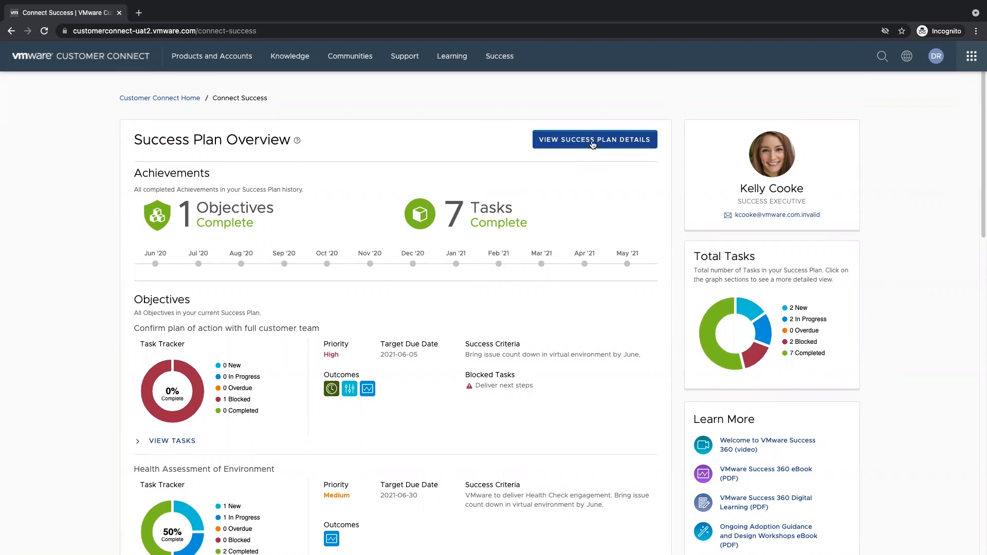
# - Open My Success Plan details and scroll through its task tables
pyautogui.click(594, 139)
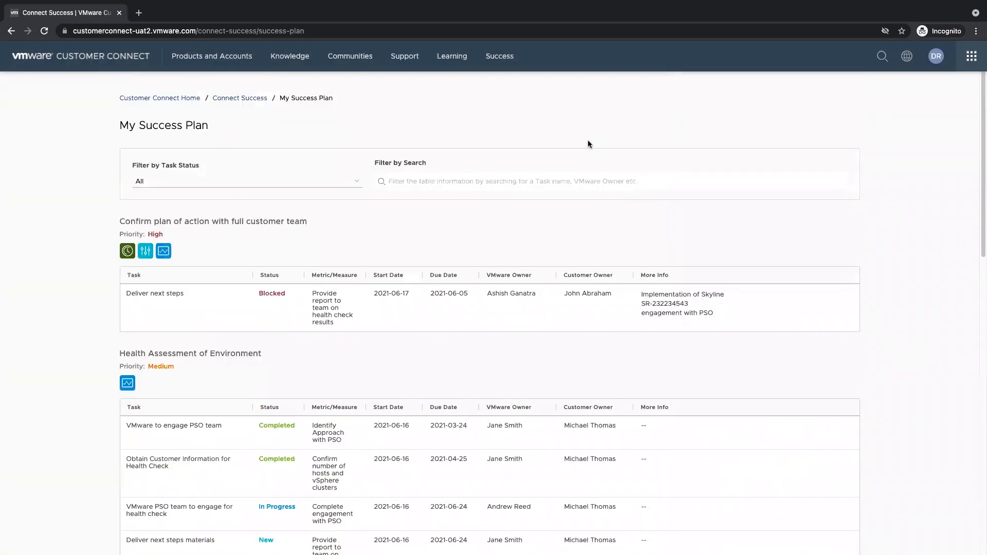
pyautogui.moveTo(586, 200)
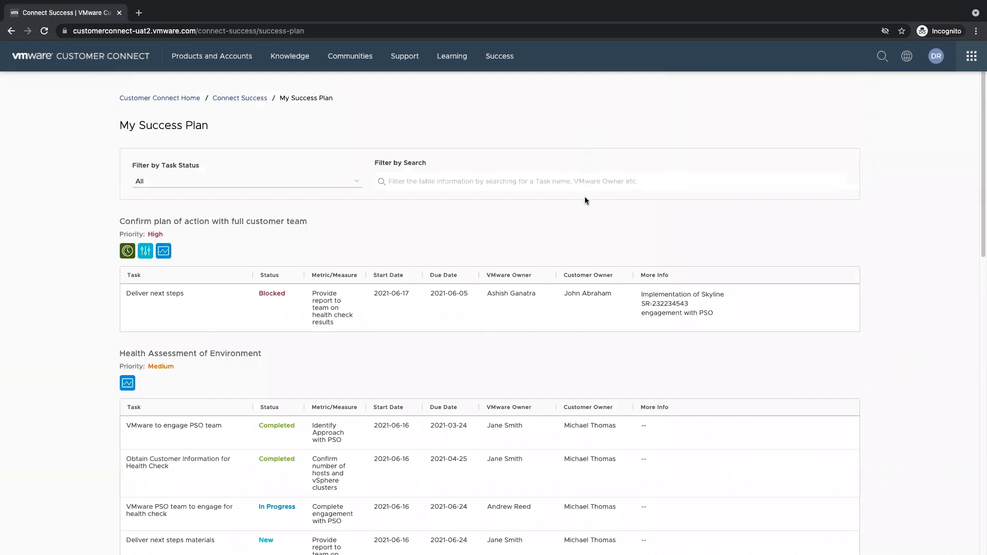
pyautogui.moveTo(837, 227)
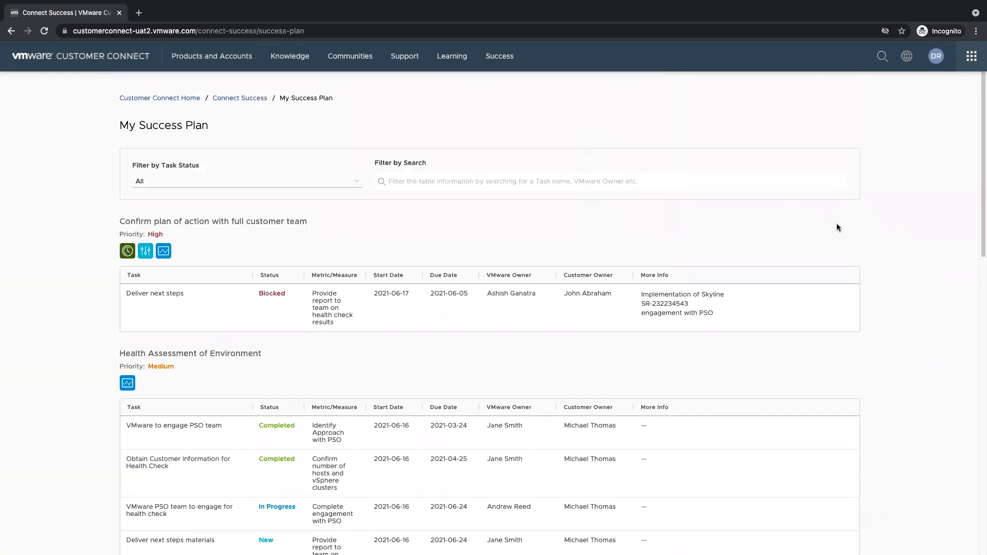
pyautogui.scroll(-3)
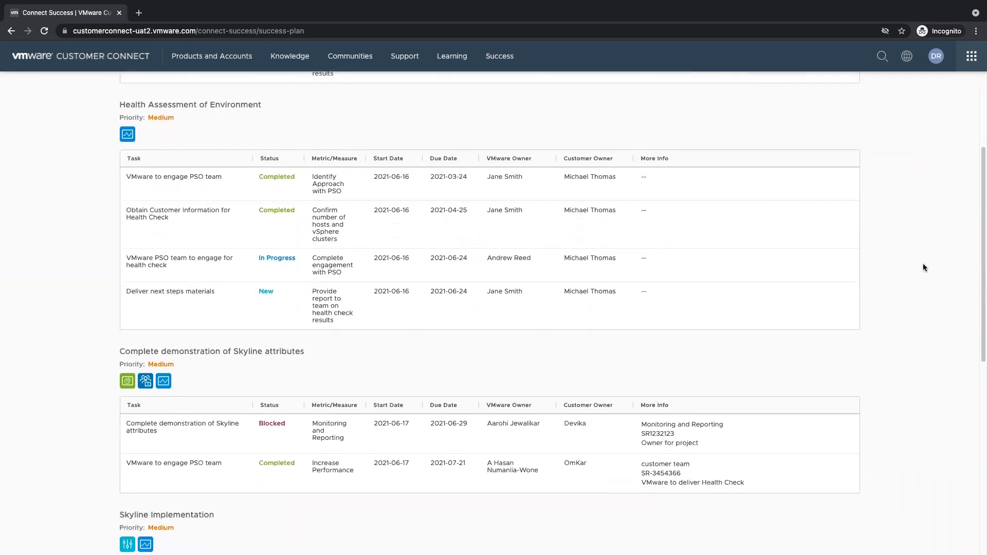
pyautogui.scroll(-3)
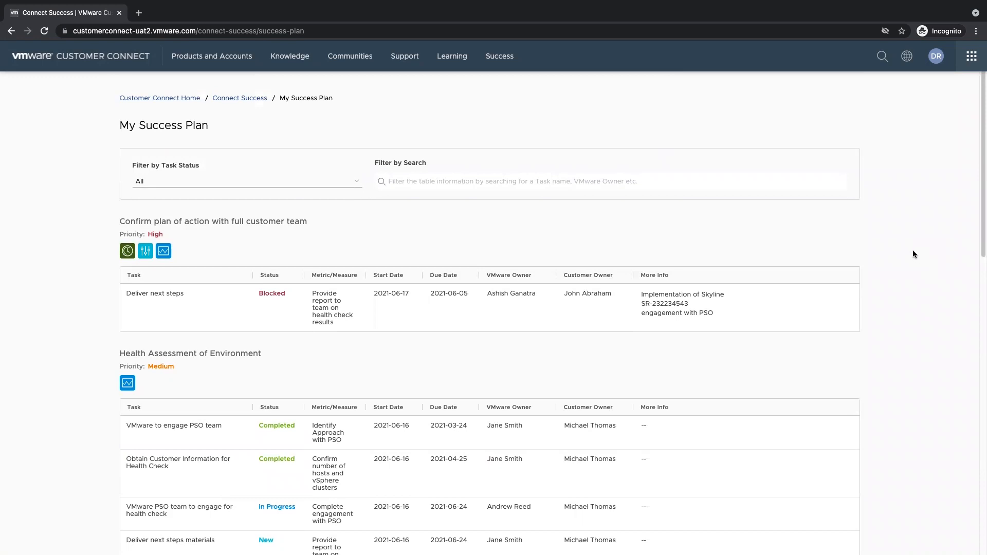
pyautogui.moveTo(780, 243)
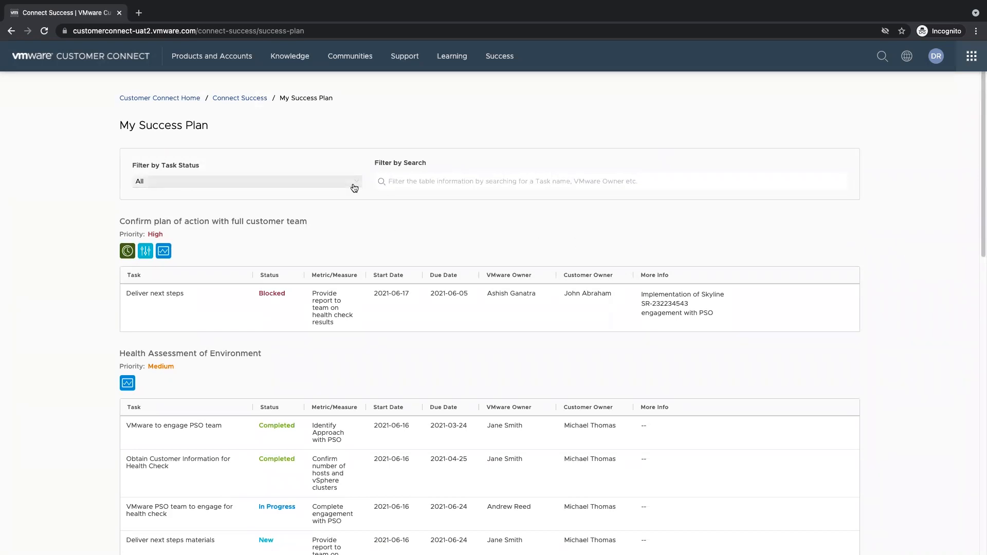
pyautogui.click(246, 182)
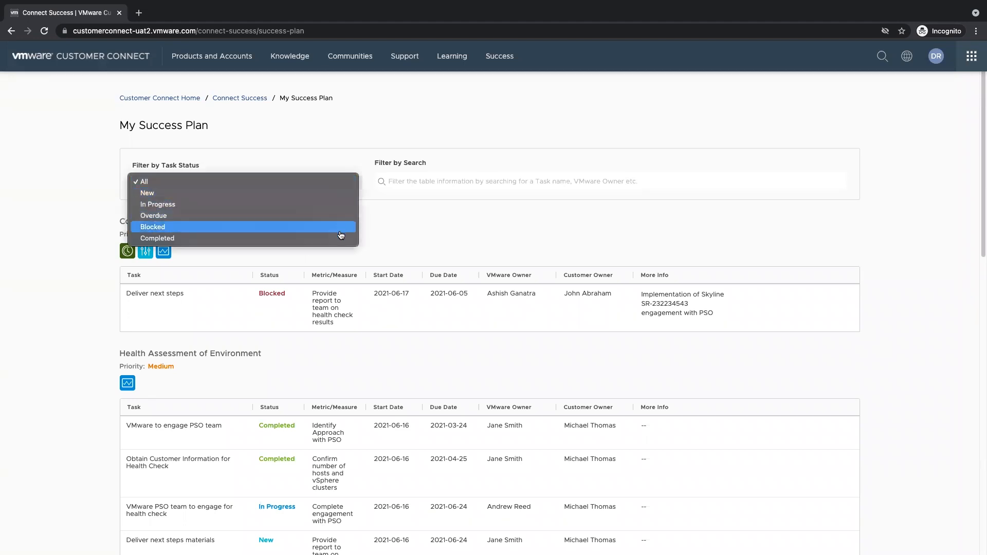
pyautogui.click(143, 182)
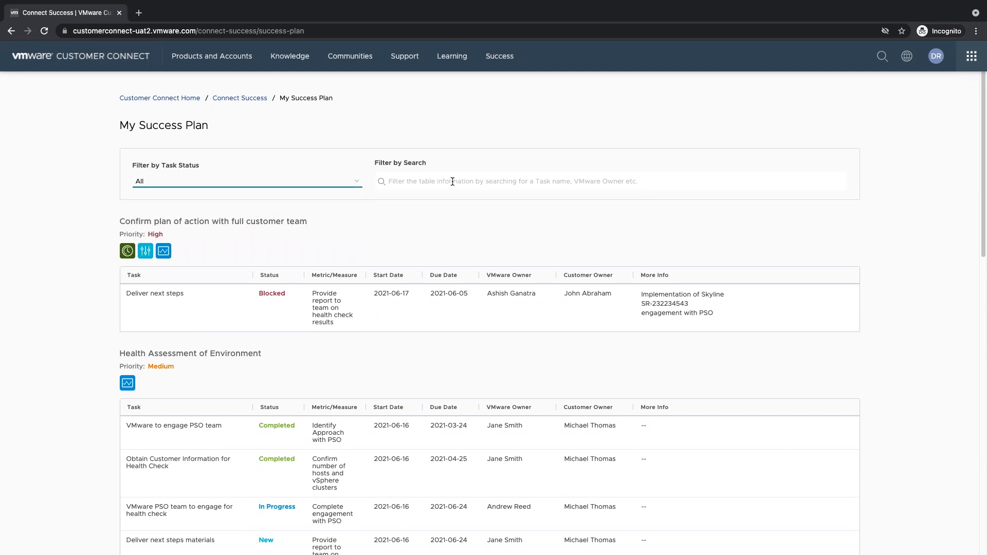
pyautogui.click(598, 181)
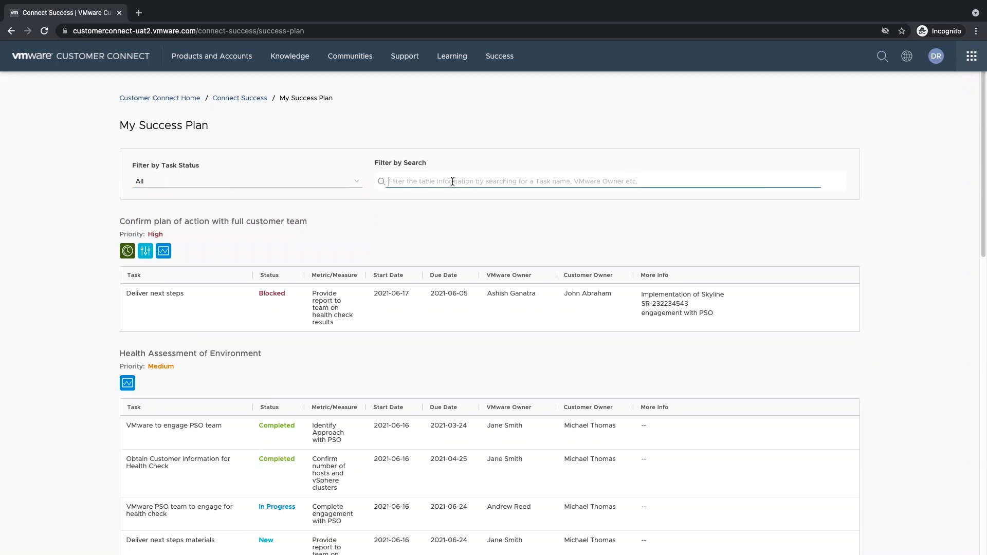